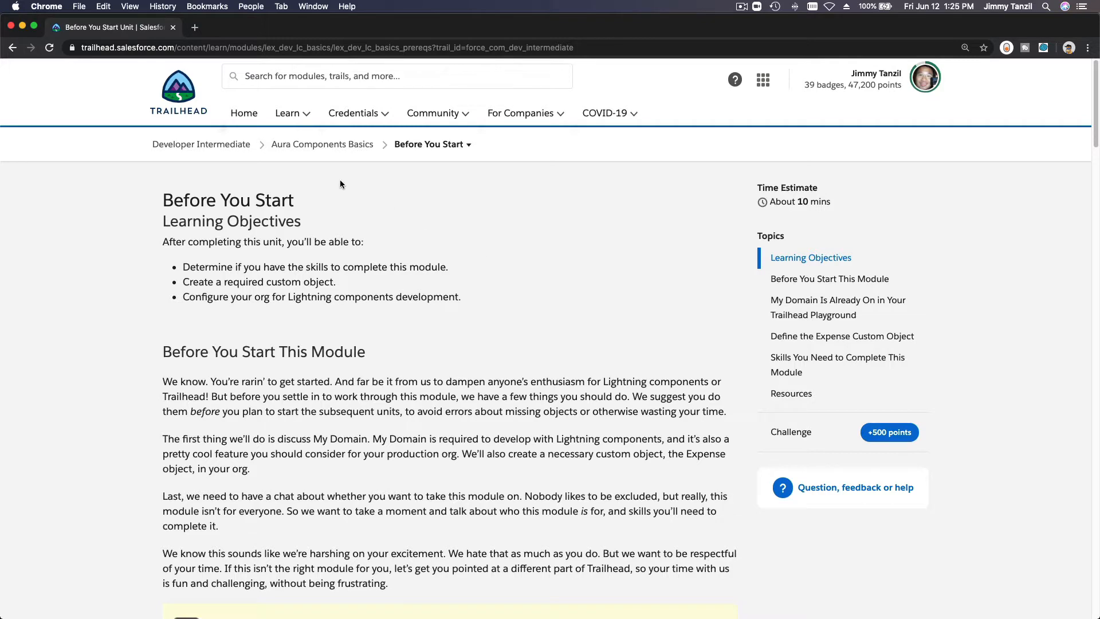
# Scroll to the yellow Note on Lightning Web Components versus Aura components.
pyautogui.scroll(-3)
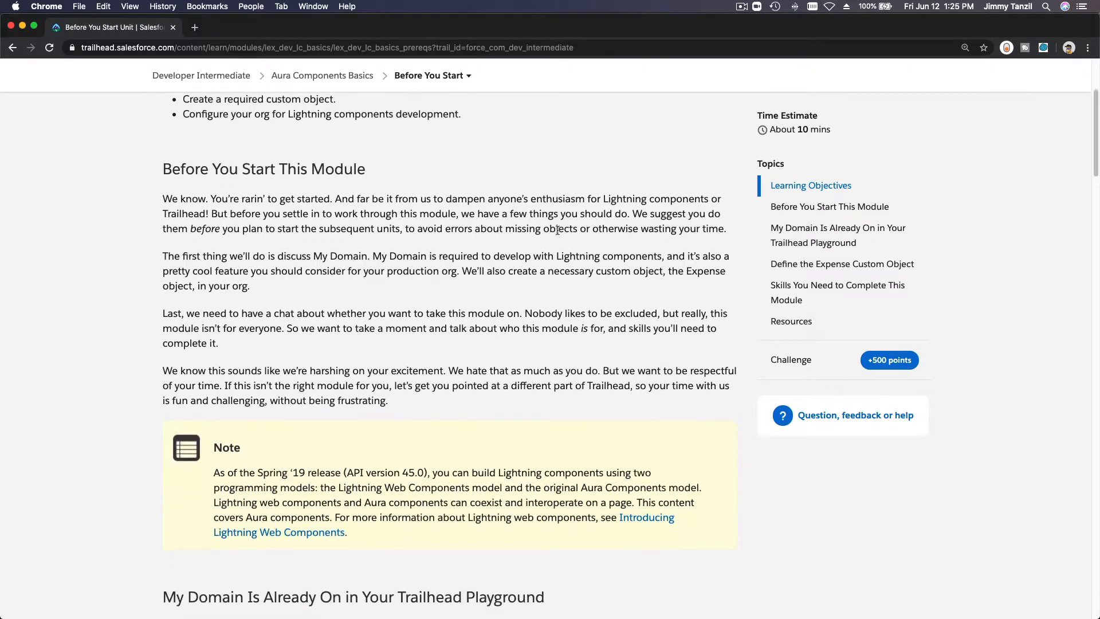
pyautogui.scroll(-3)
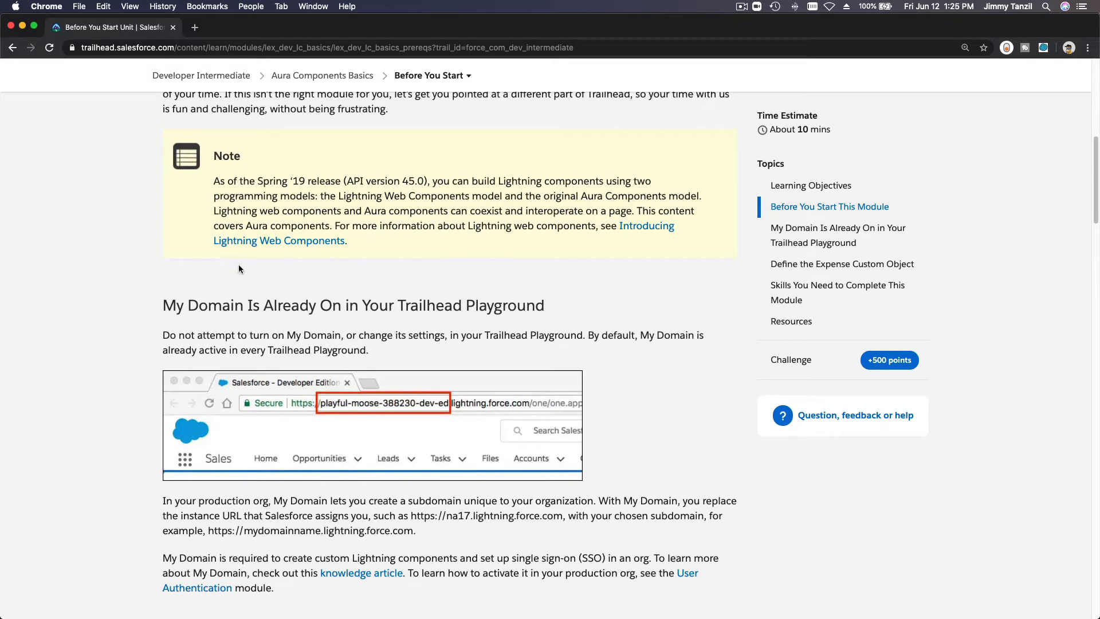
pyautogui.moveTo(243, 257)
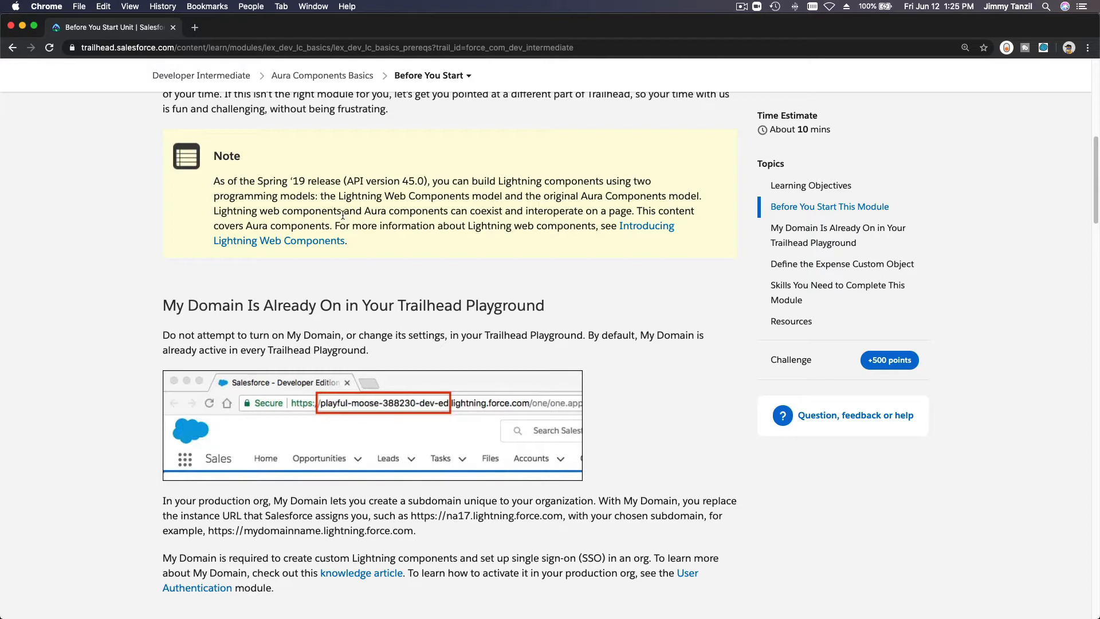
pyautogui.moveTo(343, 214)
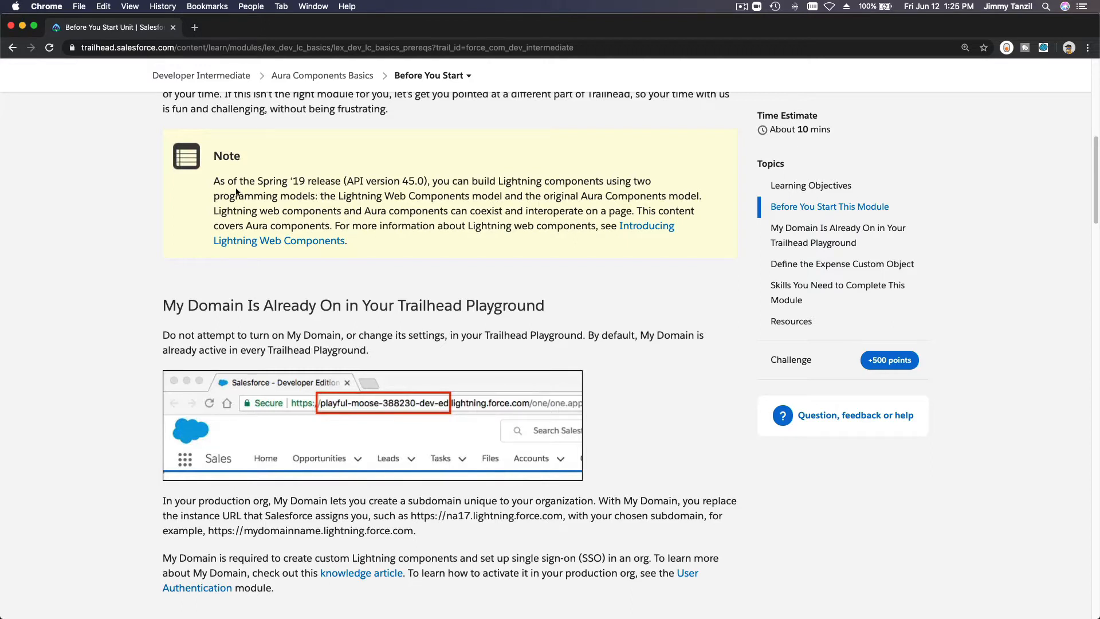
pyautogui.moveTo(357, 191)
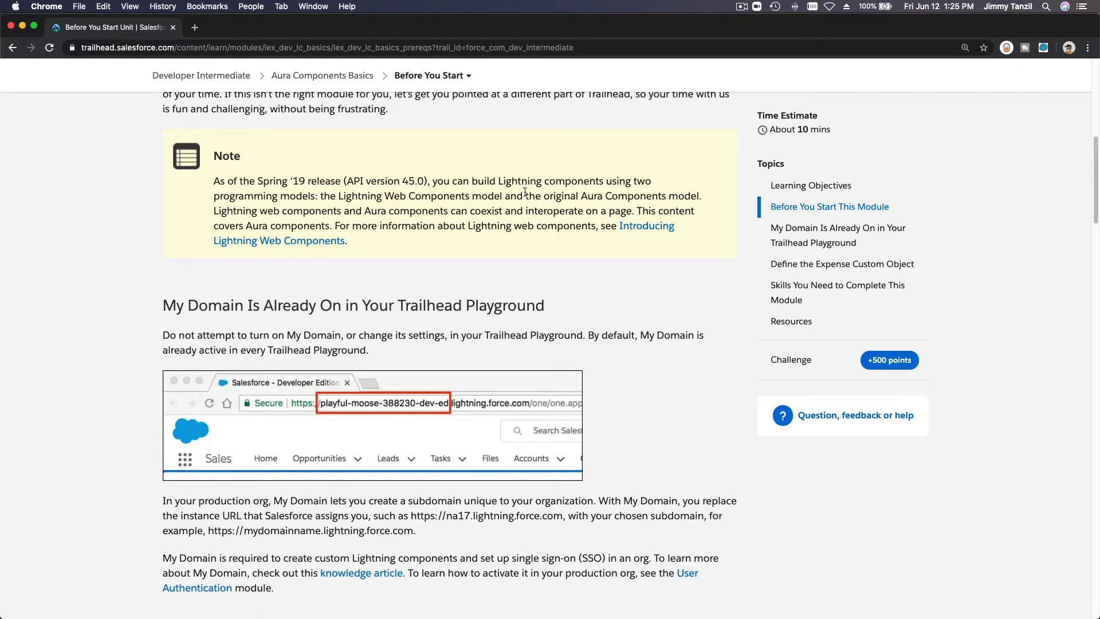
pyautogui.moveTo(389, 210)
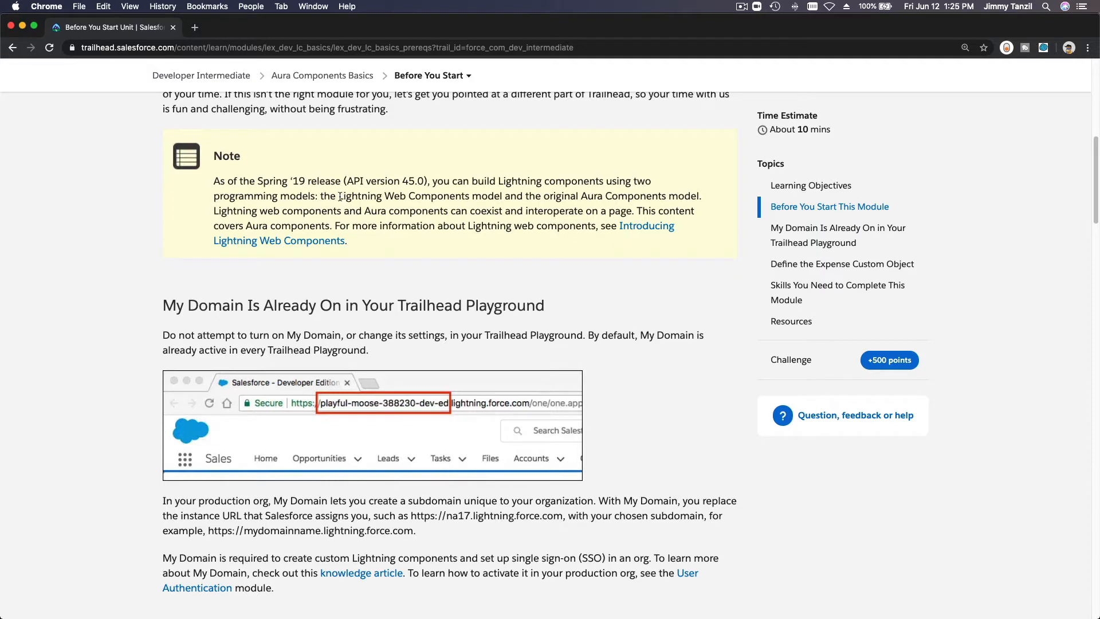
pyautogui.doubleClick(402, 196)
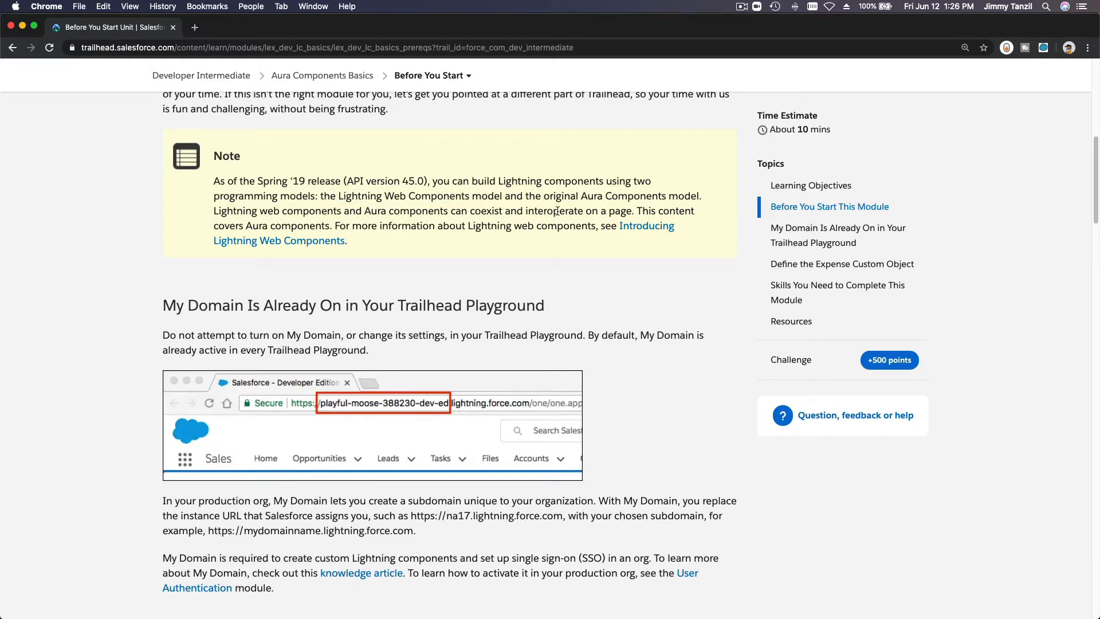
pyautogui.moveTo(544, 251)
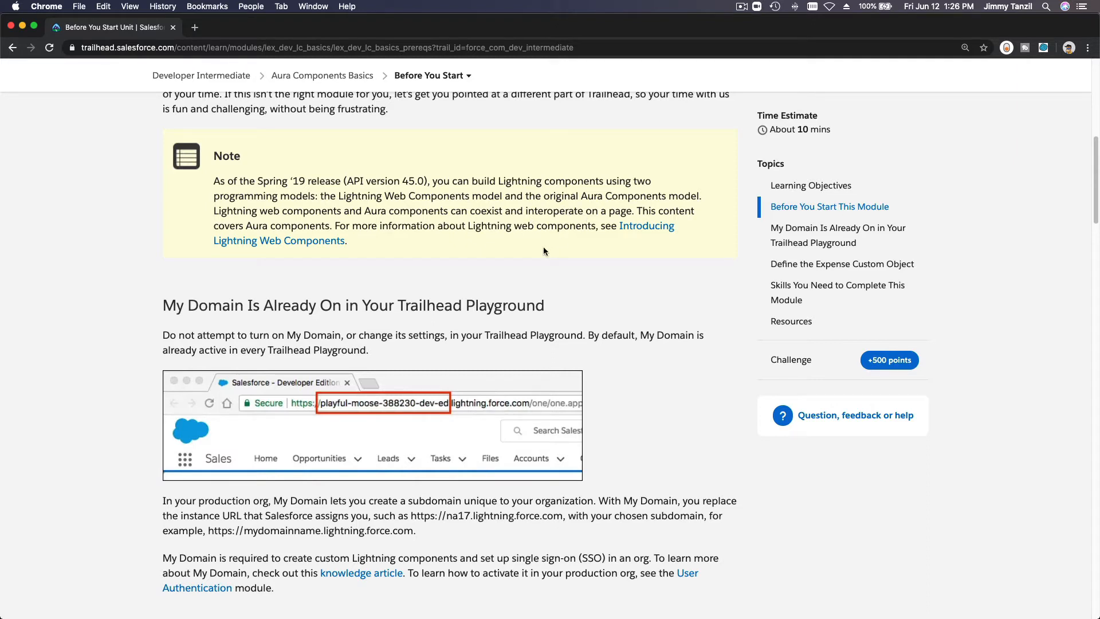
pyautogui.moveTo(440, 264)
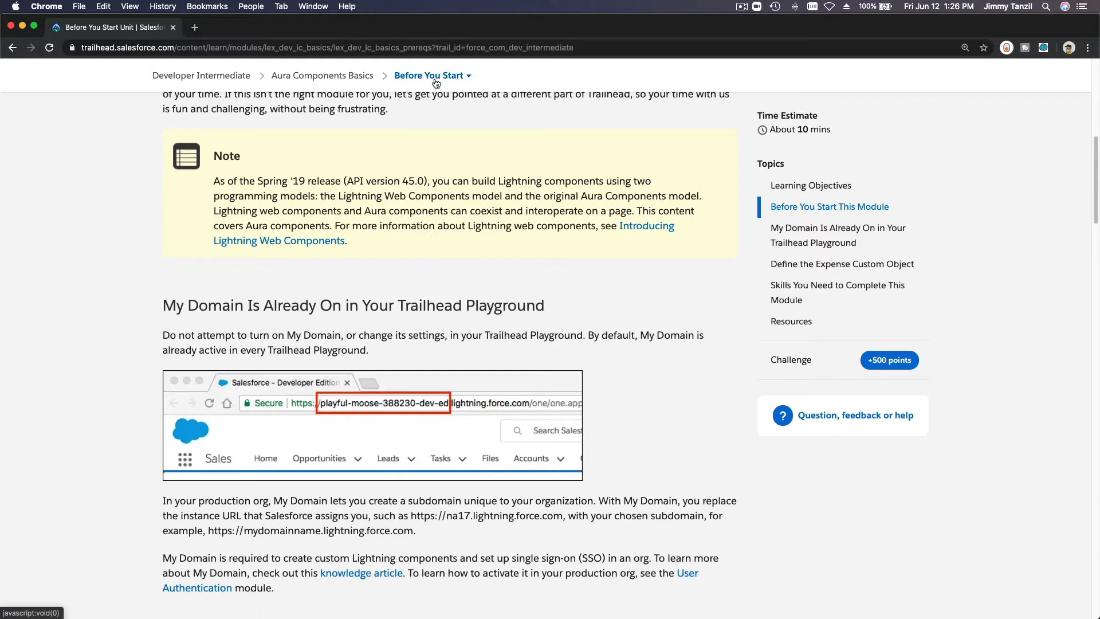
pyautogui.click(429, 75)
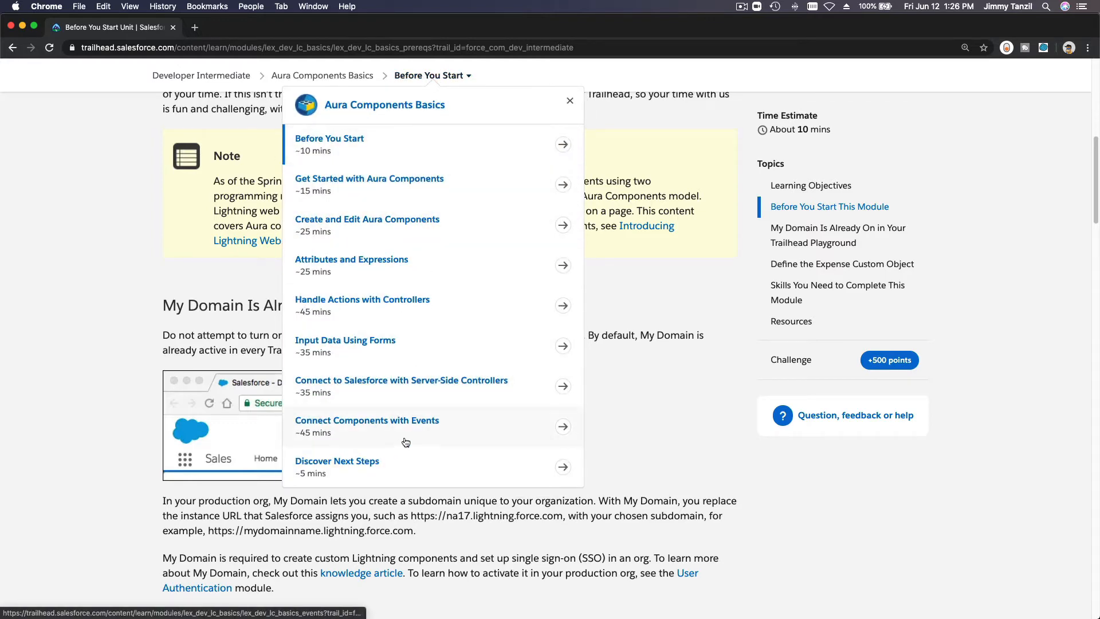
pyautogui.click(569, 101)
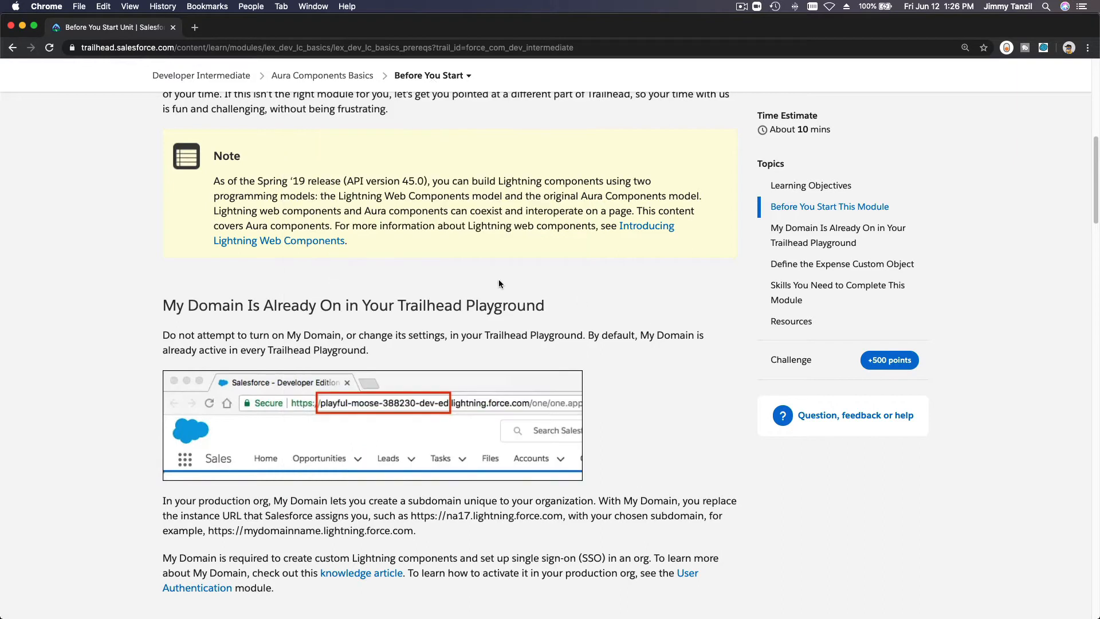
pyautogui.moveTo(278, 281)
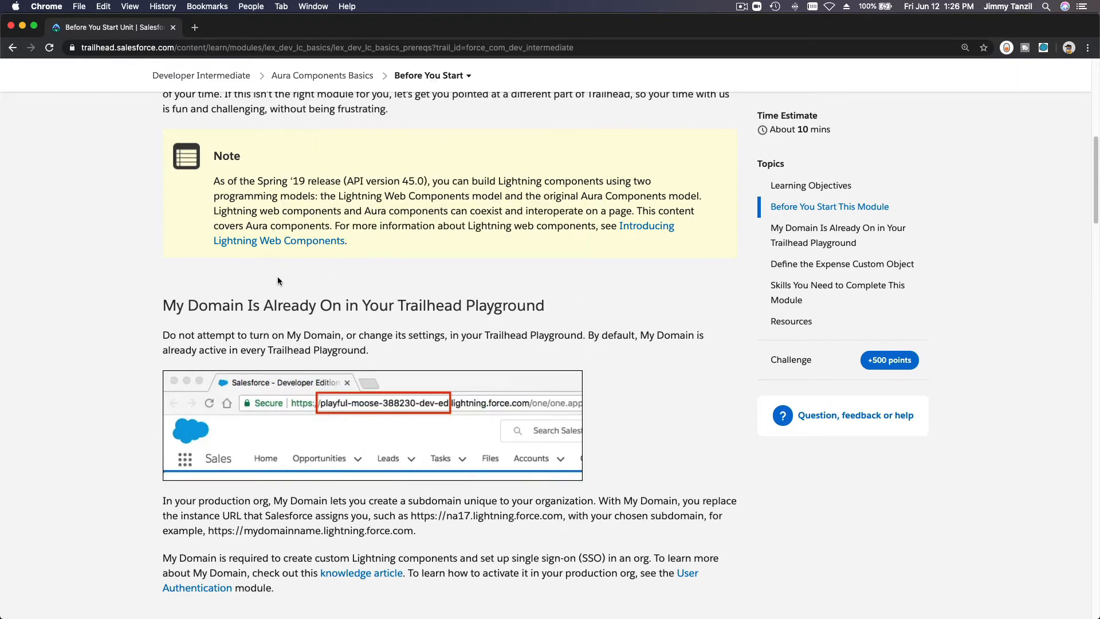
pyautogui.moveTo(265, 279)
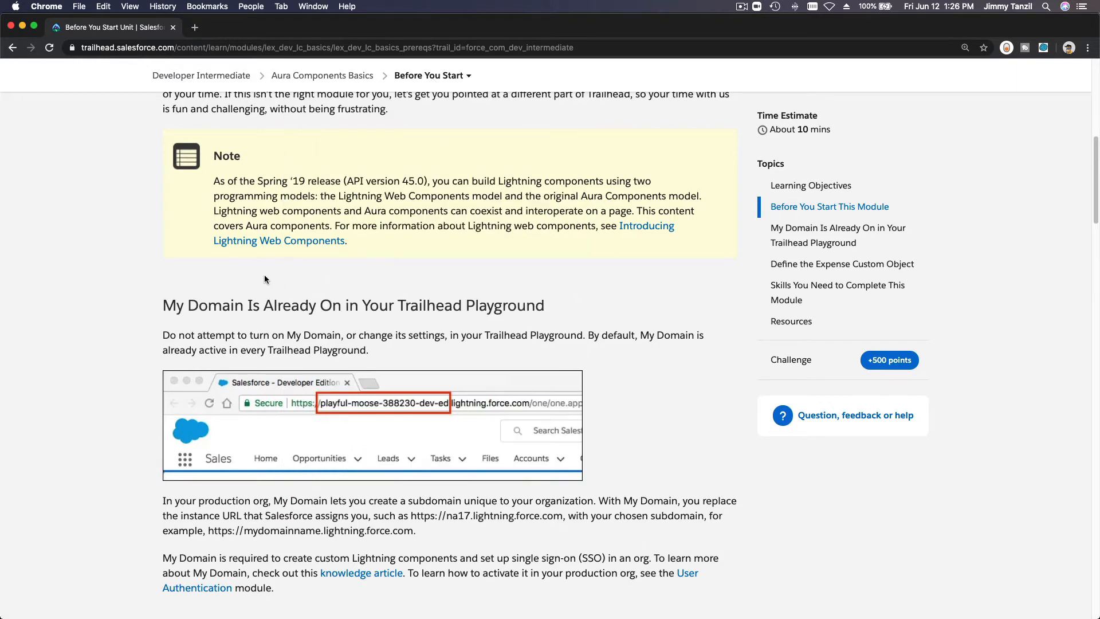
pyautogui.moveTo(279, 240)
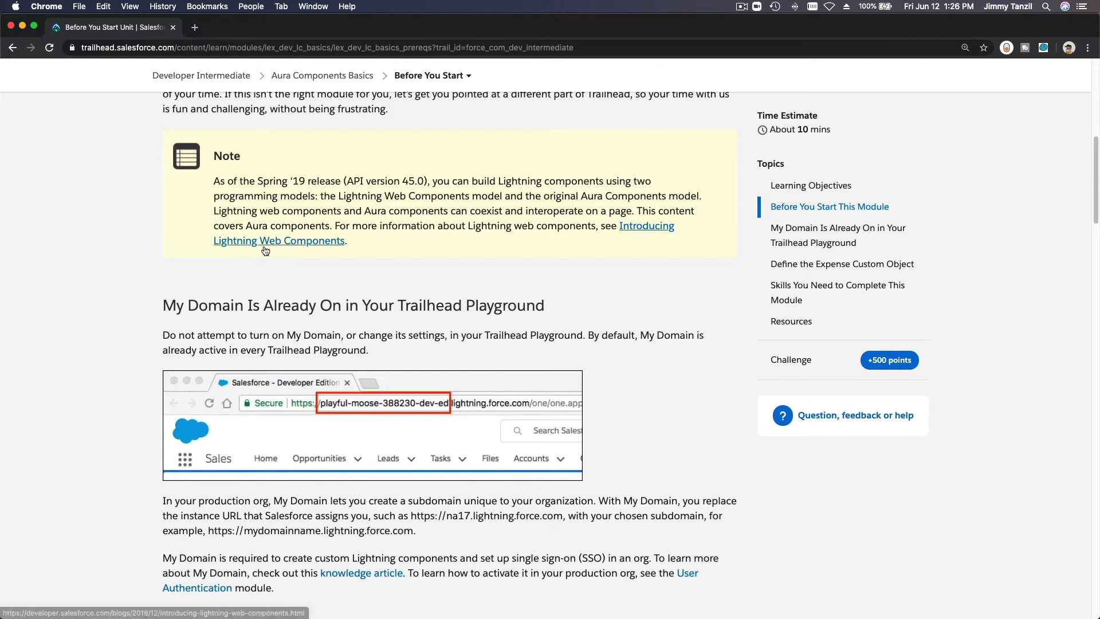
pyautogui.moveTo(374, 289)
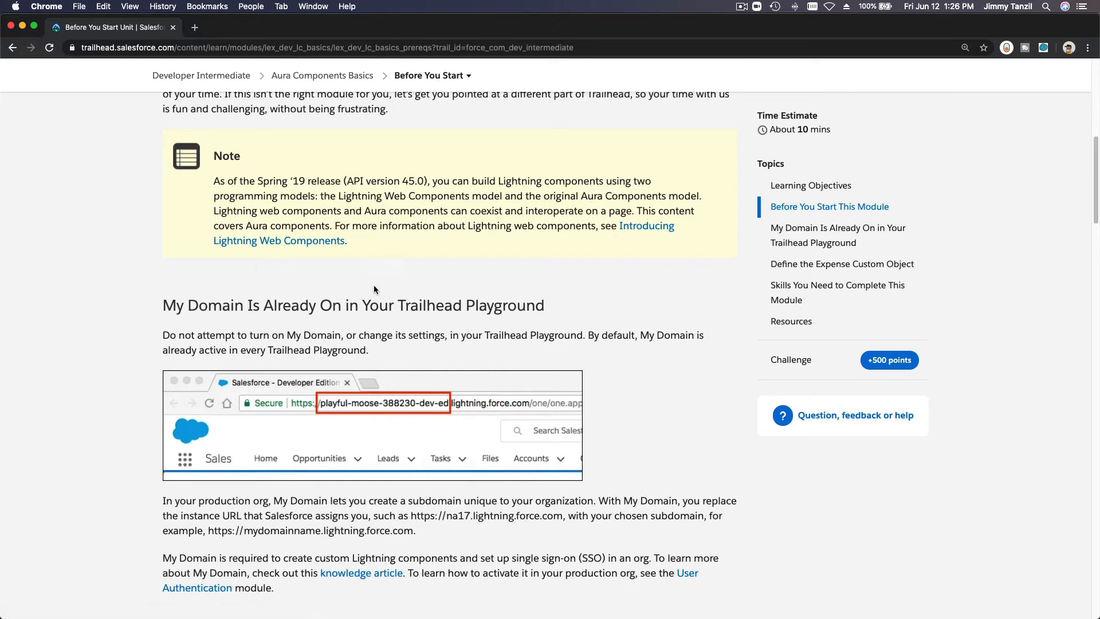
pyautogui.moveTo(279, 240)
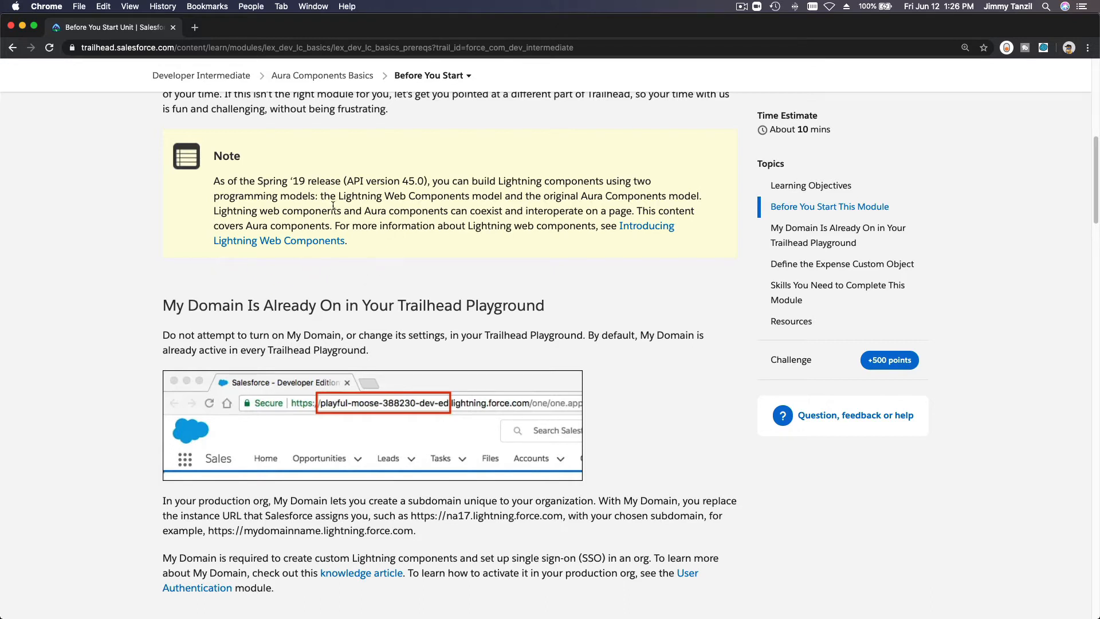
pyautogui.moveTo(410, 242)
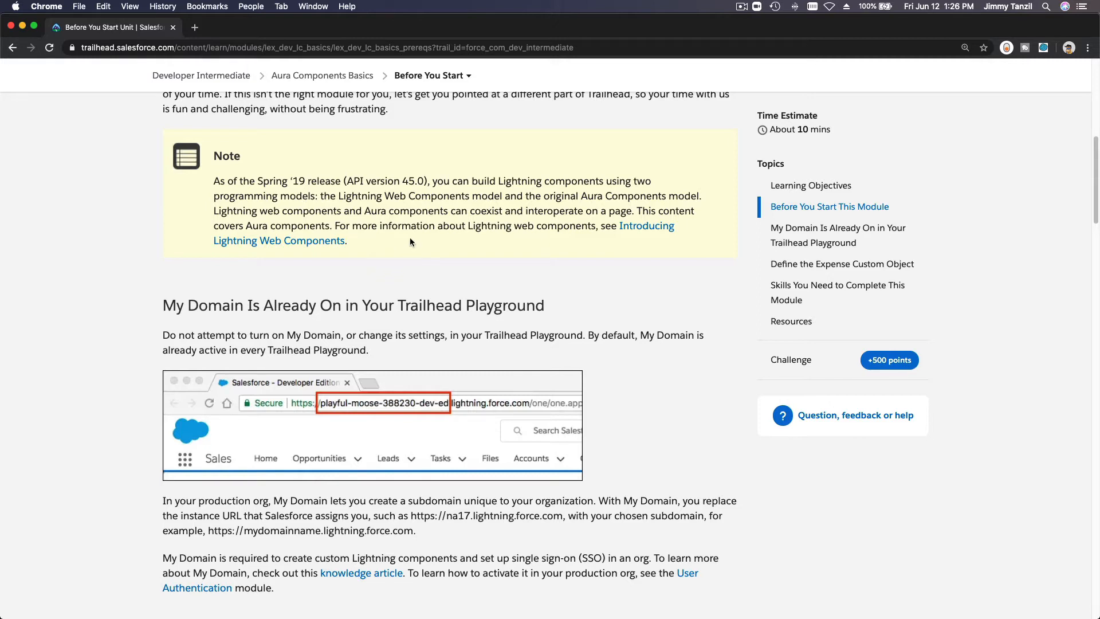
pyautogui.moveTo(560, 201)
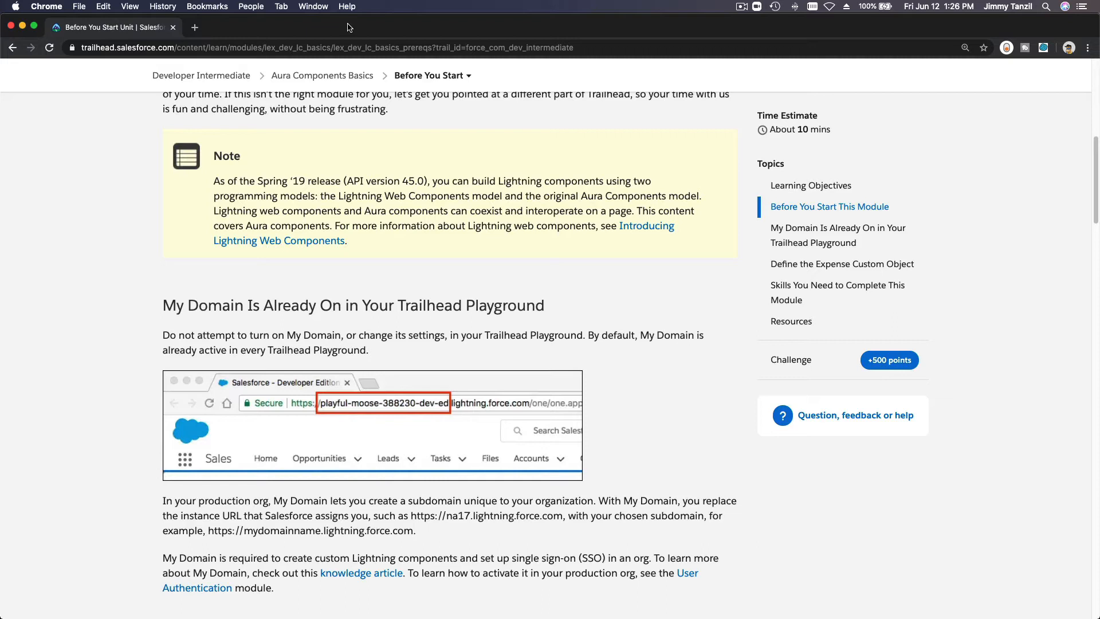
pyautogui.moveTo(372, 145)
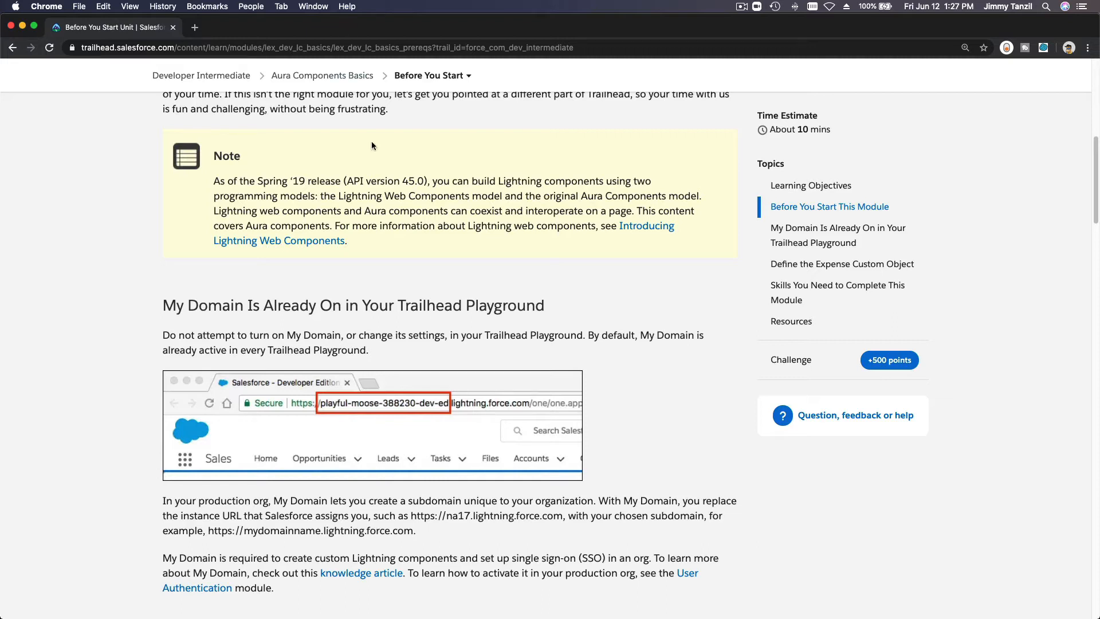
pyautogui.moveTo(447, 154)
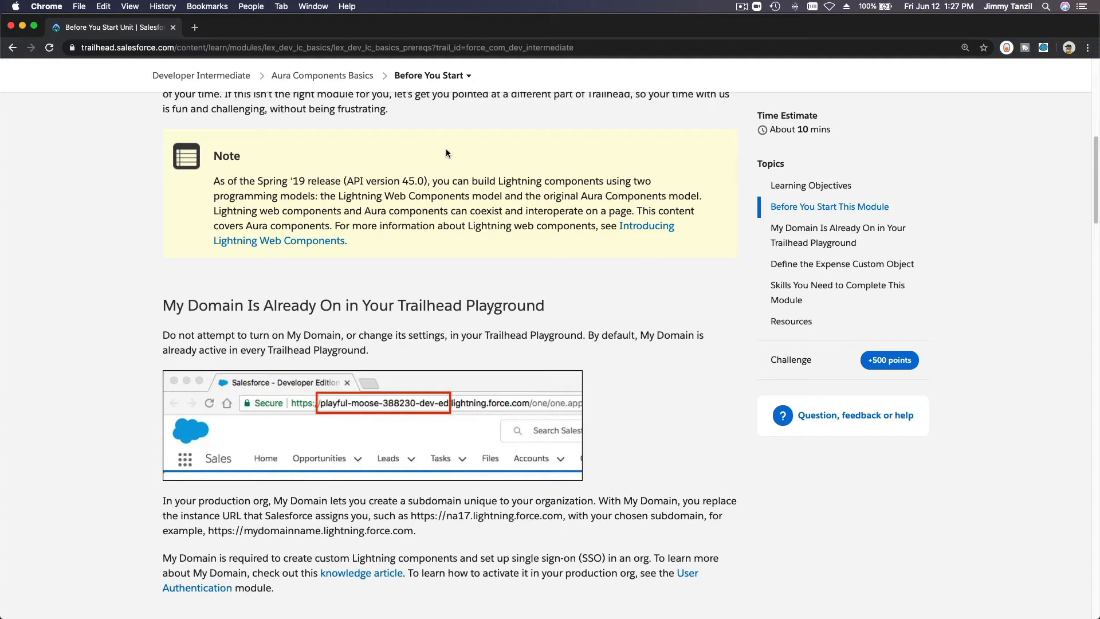
pyautogui.moveTo(448, 172)
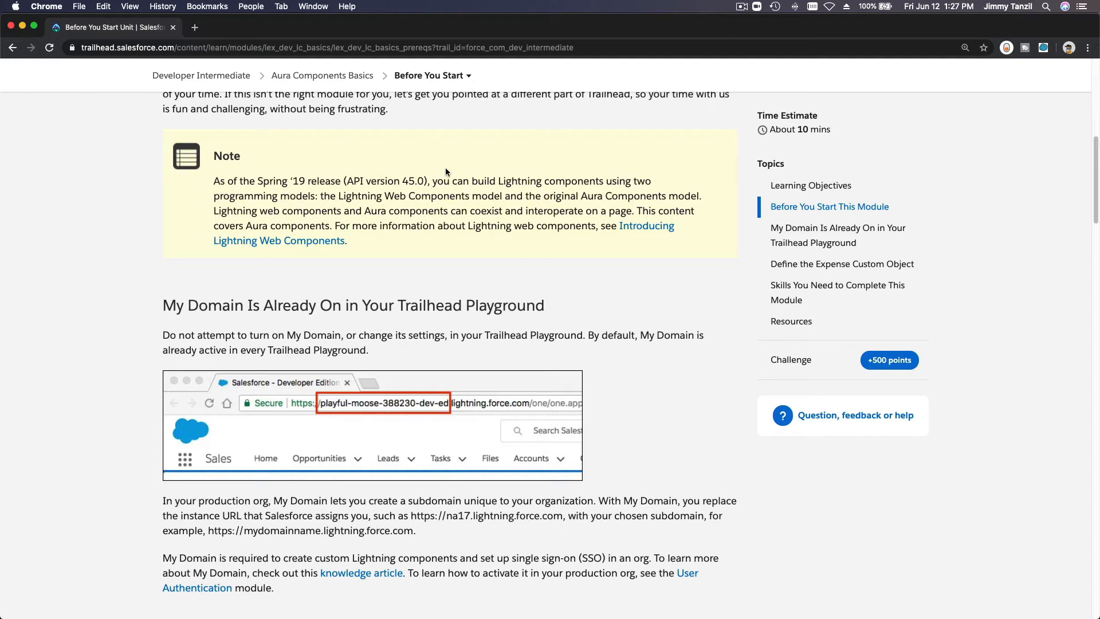
pyautogui.moveTo(449, 213)
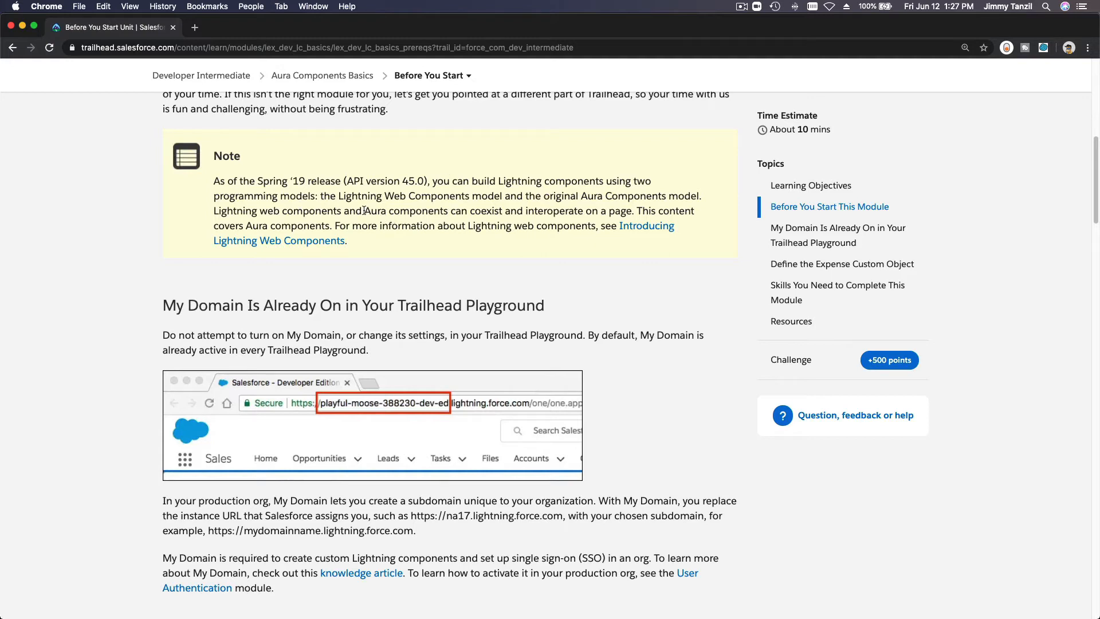
pyautogui.doubleClick(391, 210)
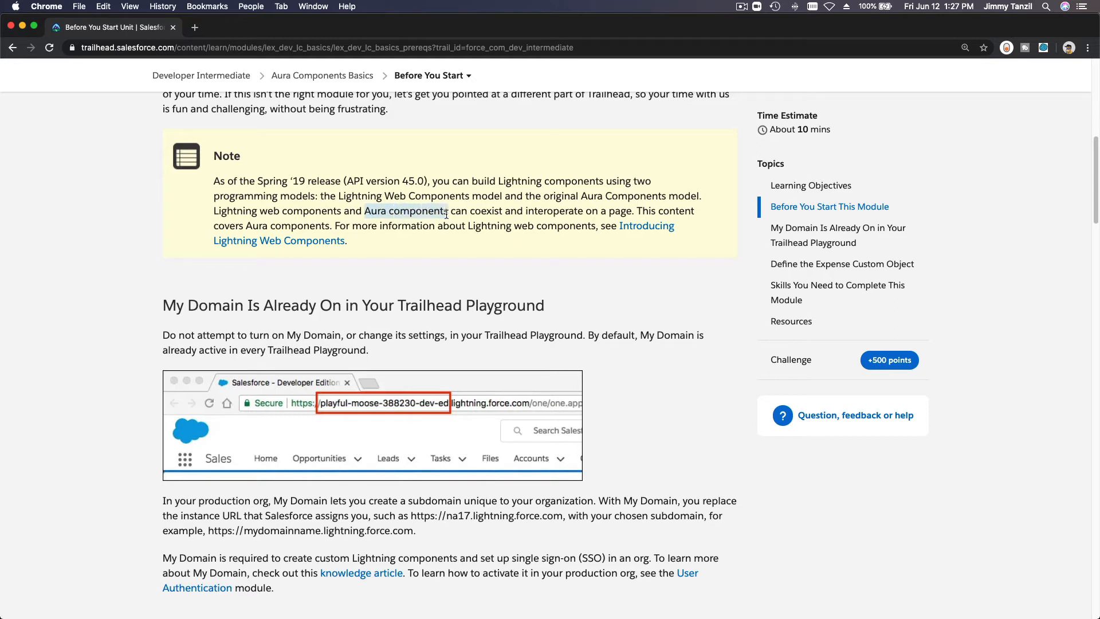
pyautogui.moveTo(421, 241)
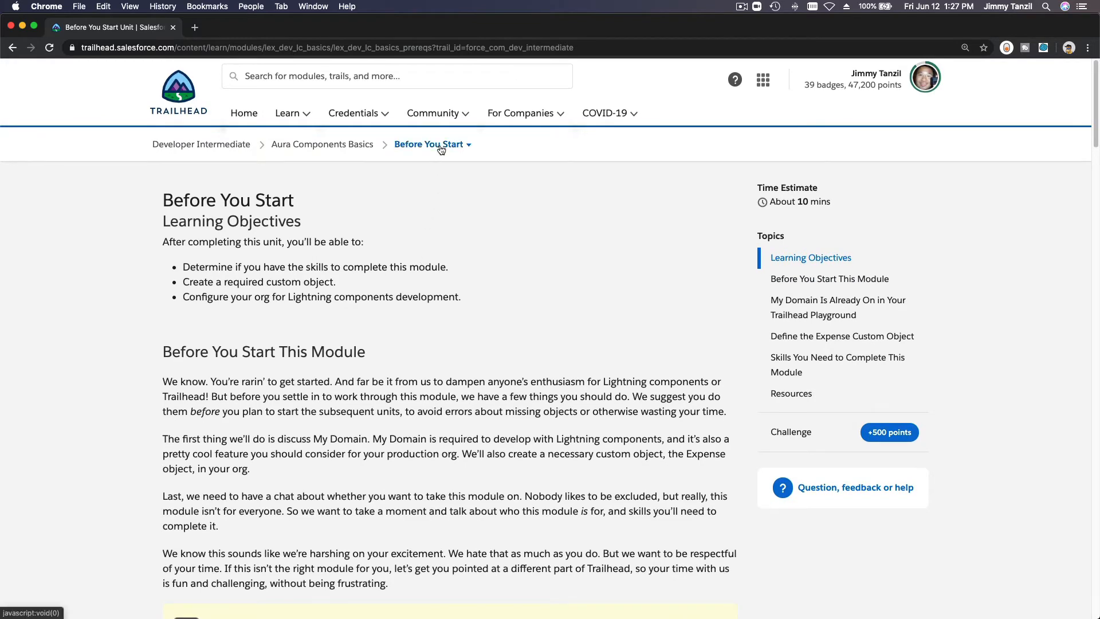
pyautogui.click(428, 144)
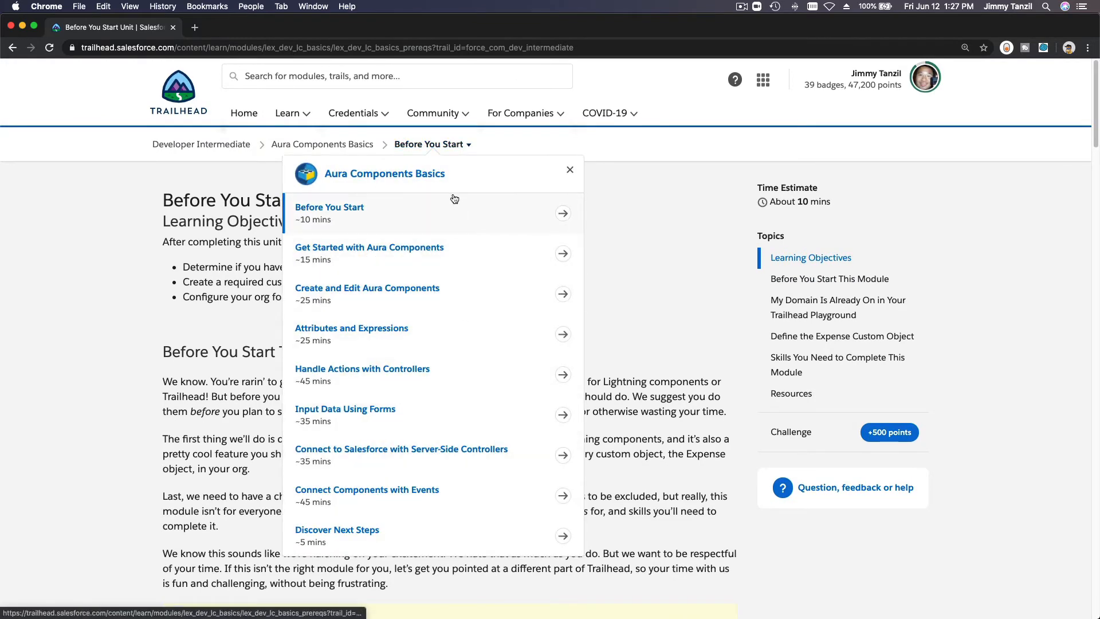
pyautogui.moveTo(660, 285)
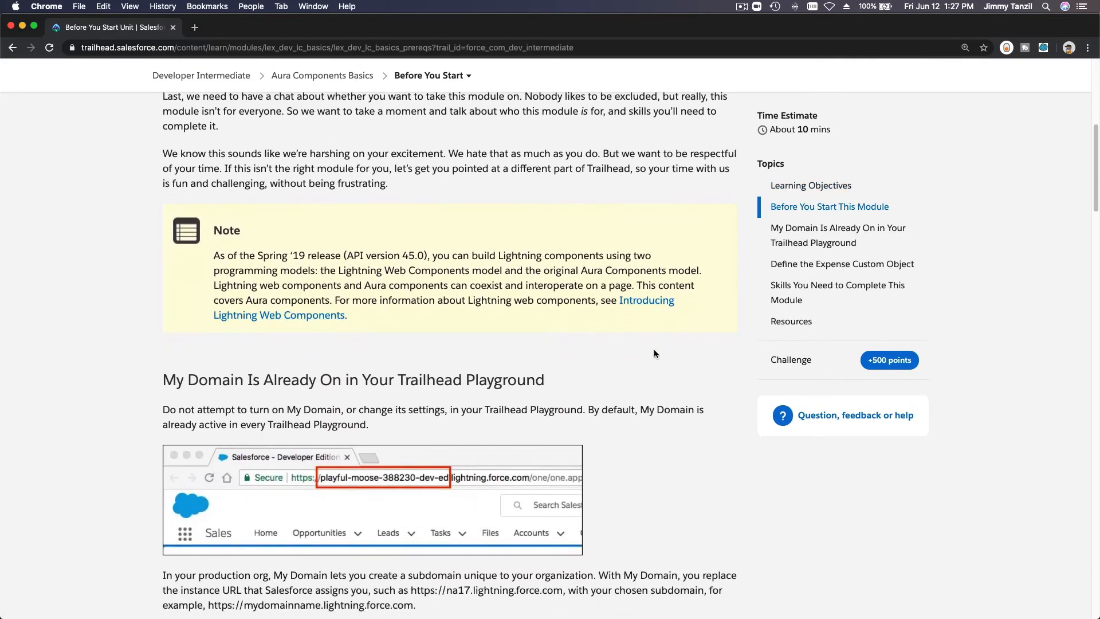
pyautogui.moveTo(288, 323)
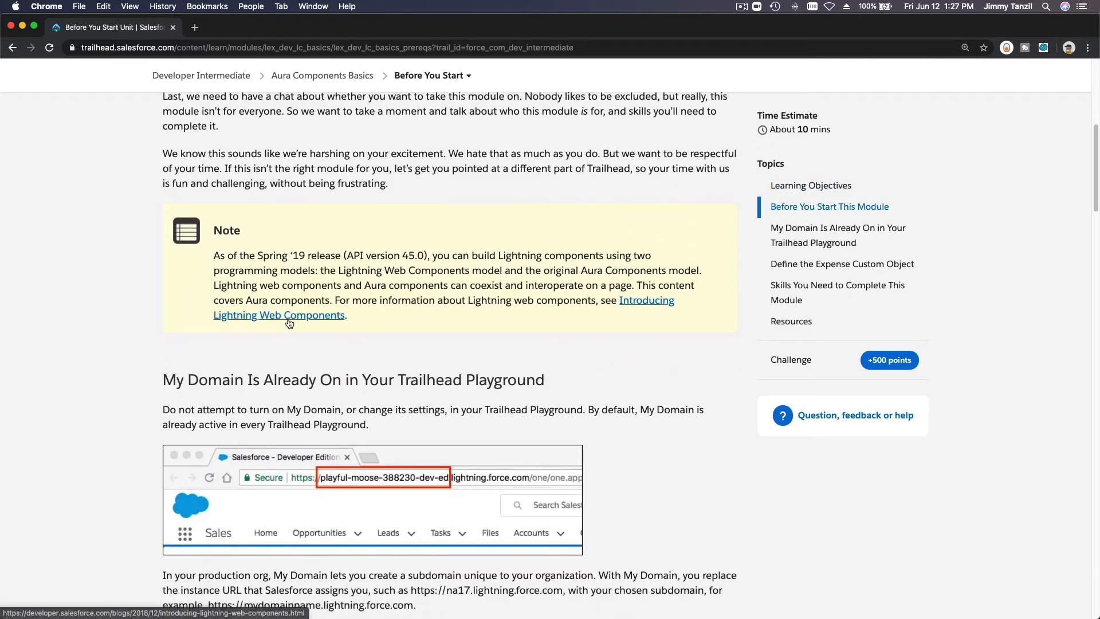
pyautogui.moveTo(279, 315)
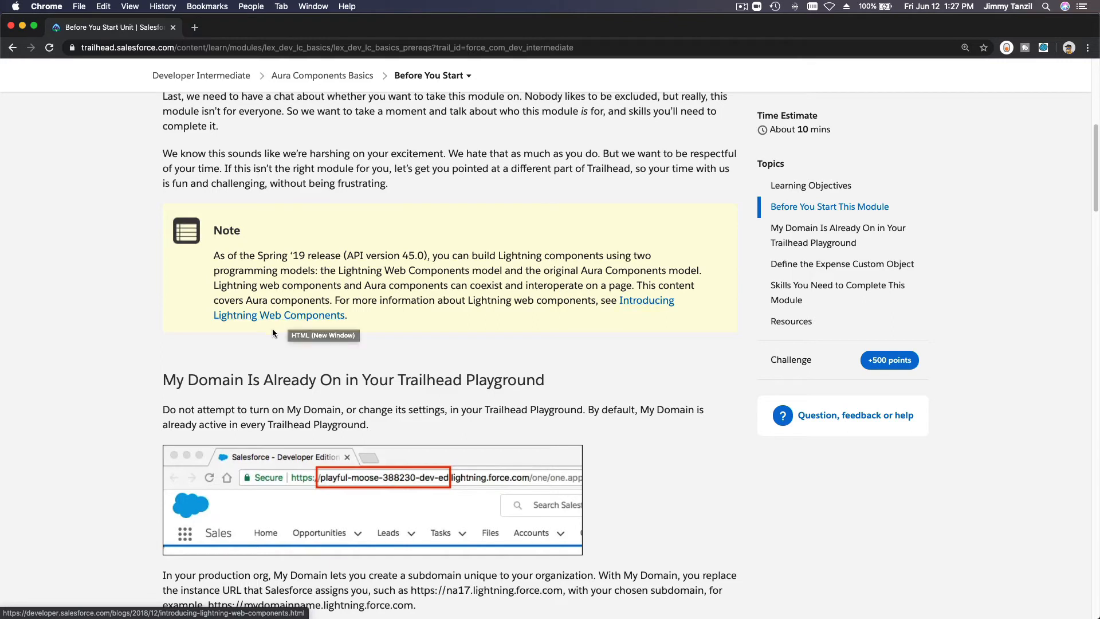
pyautogui.moveTo(422, 281)
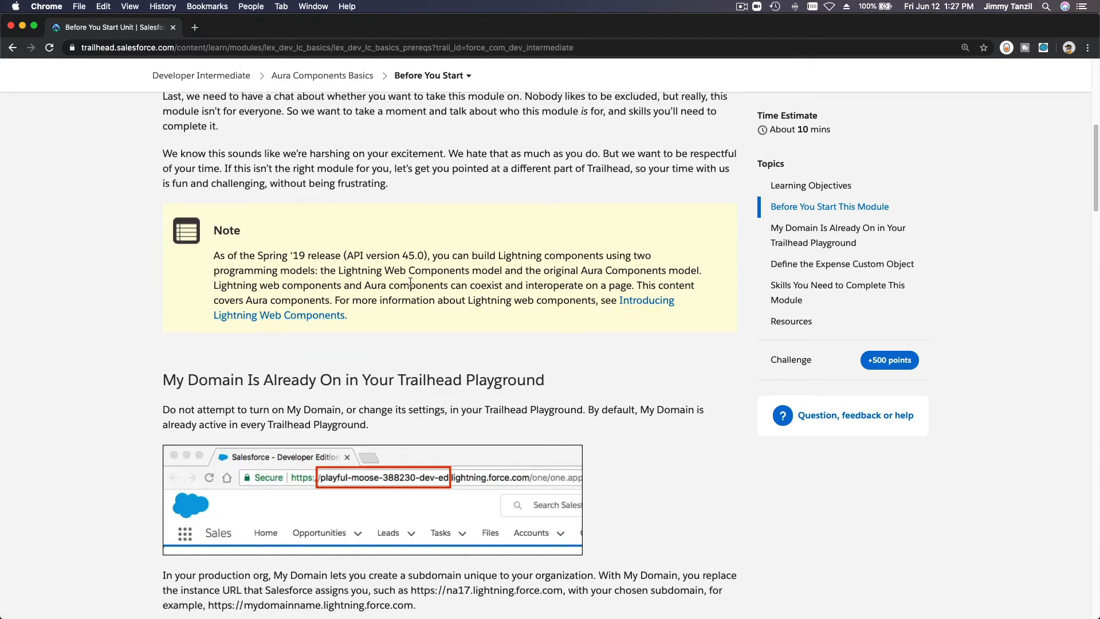
pyautogui.scroll(3)
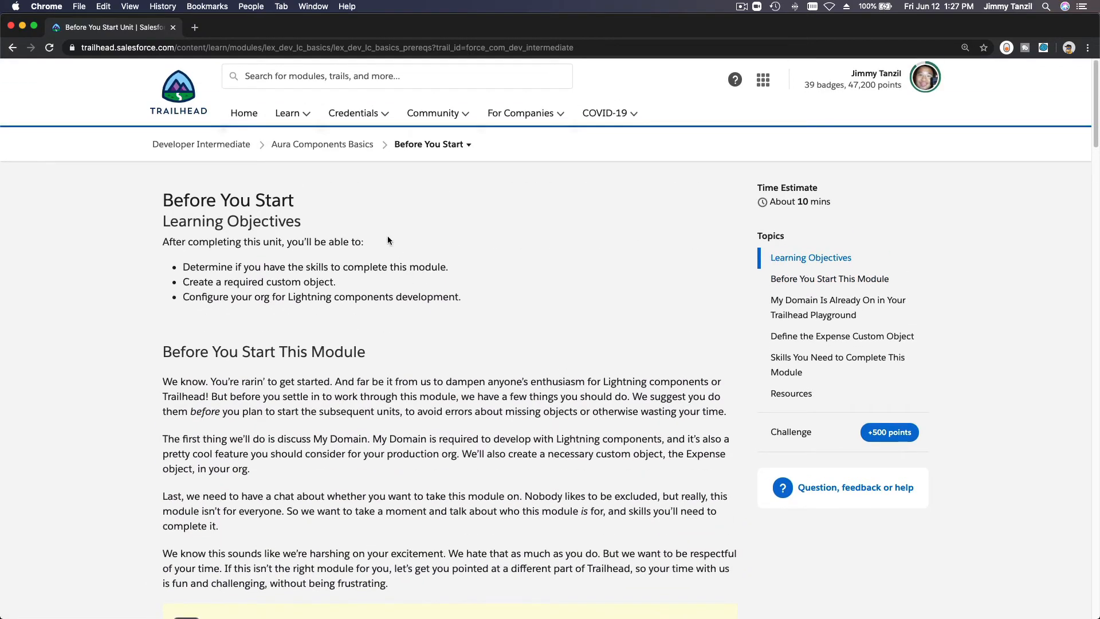
pyautogui.moveTo(408, 153)
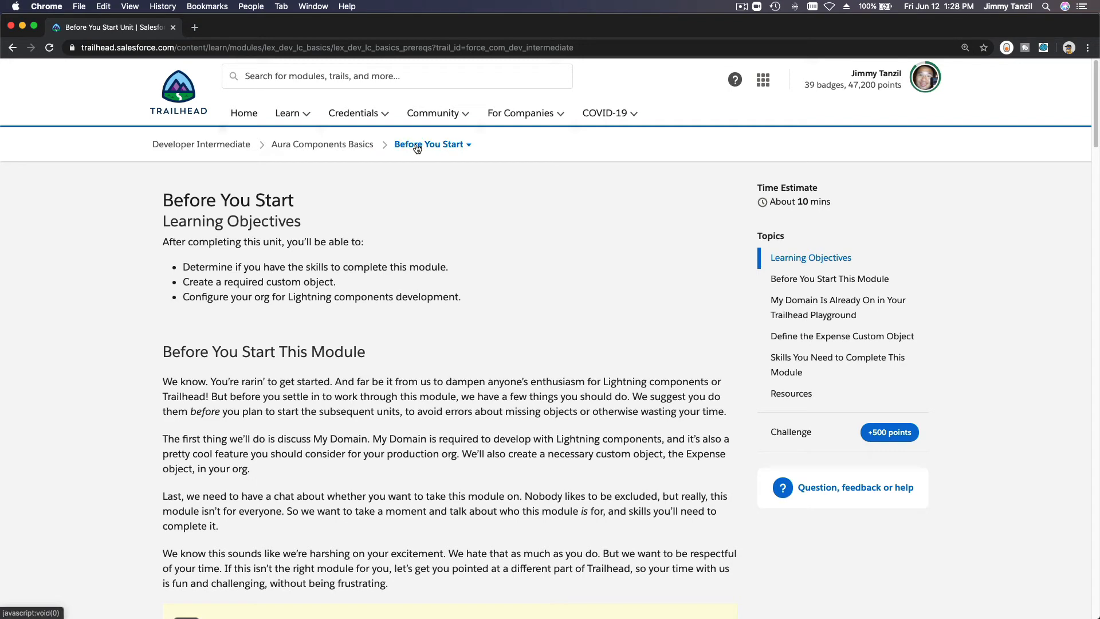
pyautogui.click(429, 145)
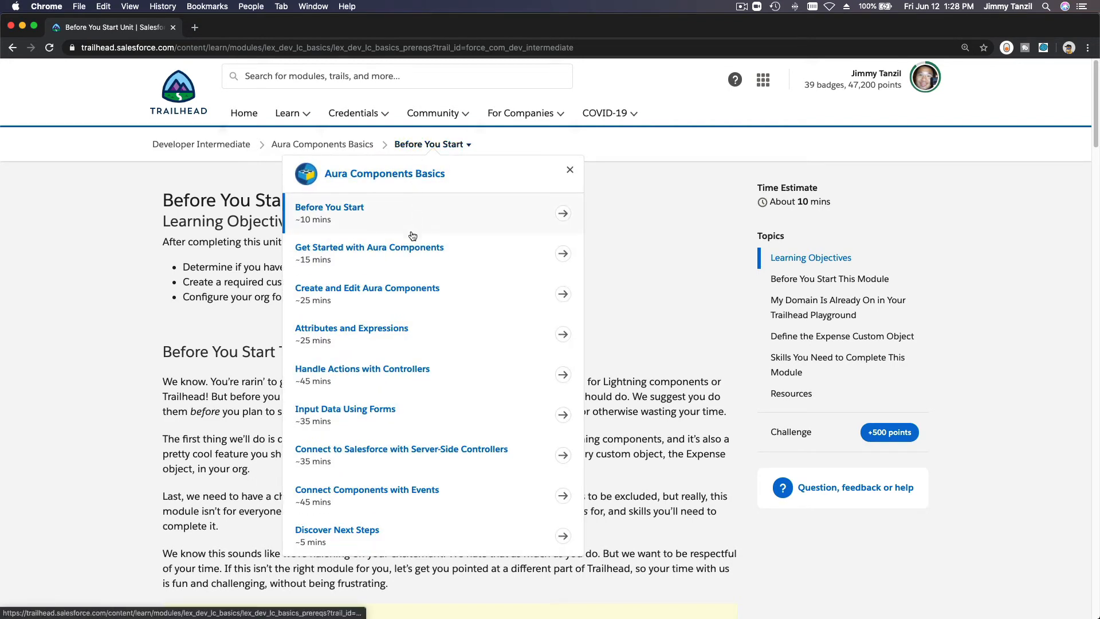
pyautogui.moveTo(233, 191)
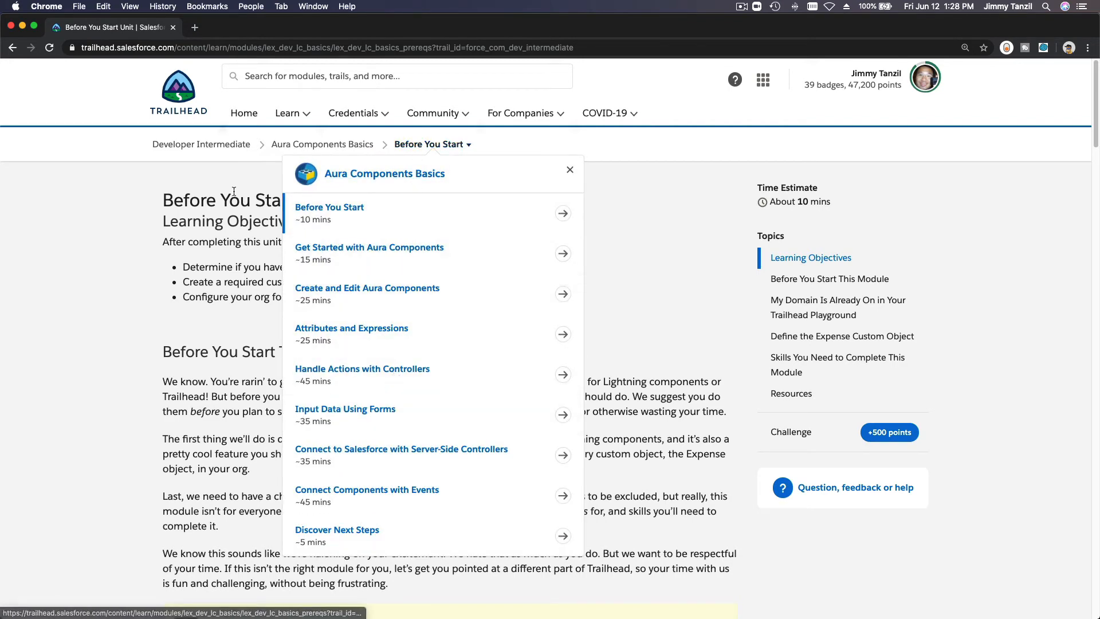
pyautogui.moveTo(541, 347)
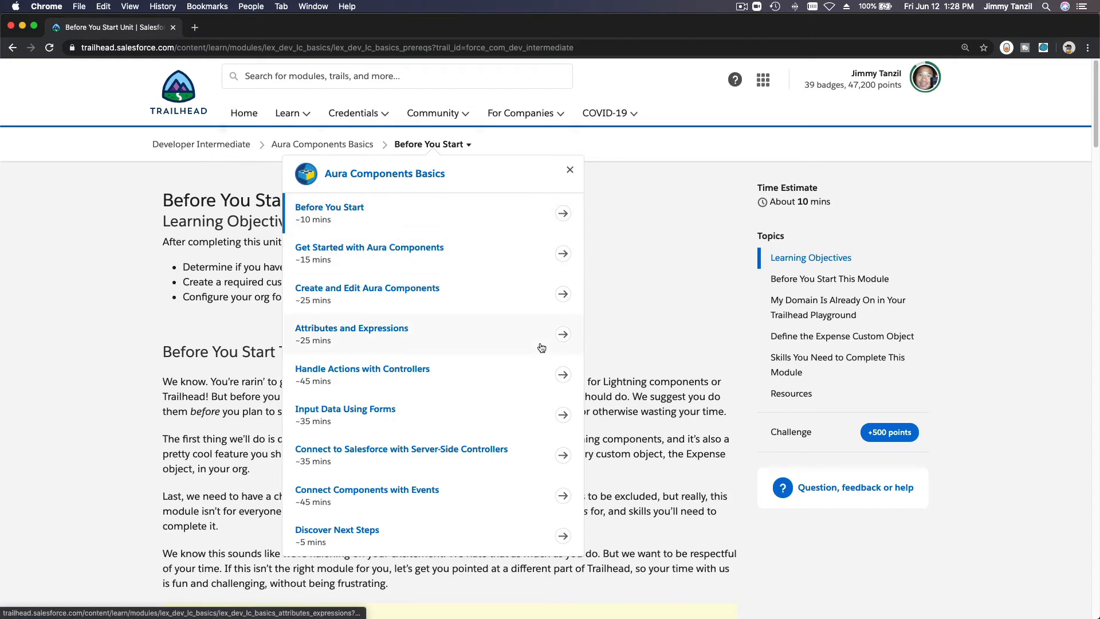
pyautogui.click(569, 170)
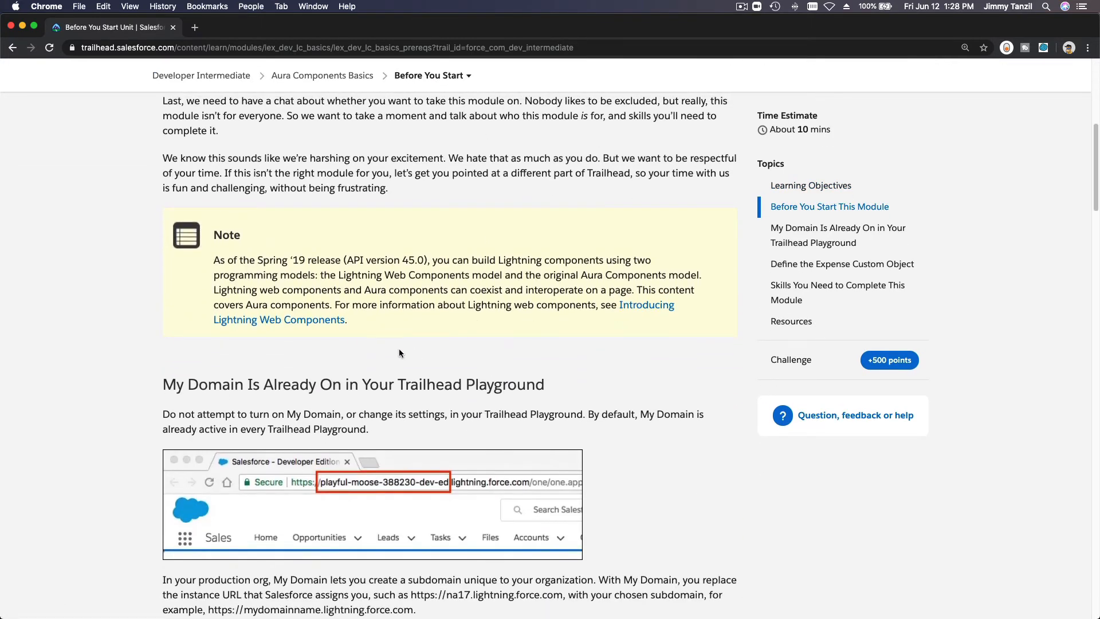
pyautogui.moveTo(593, 326)
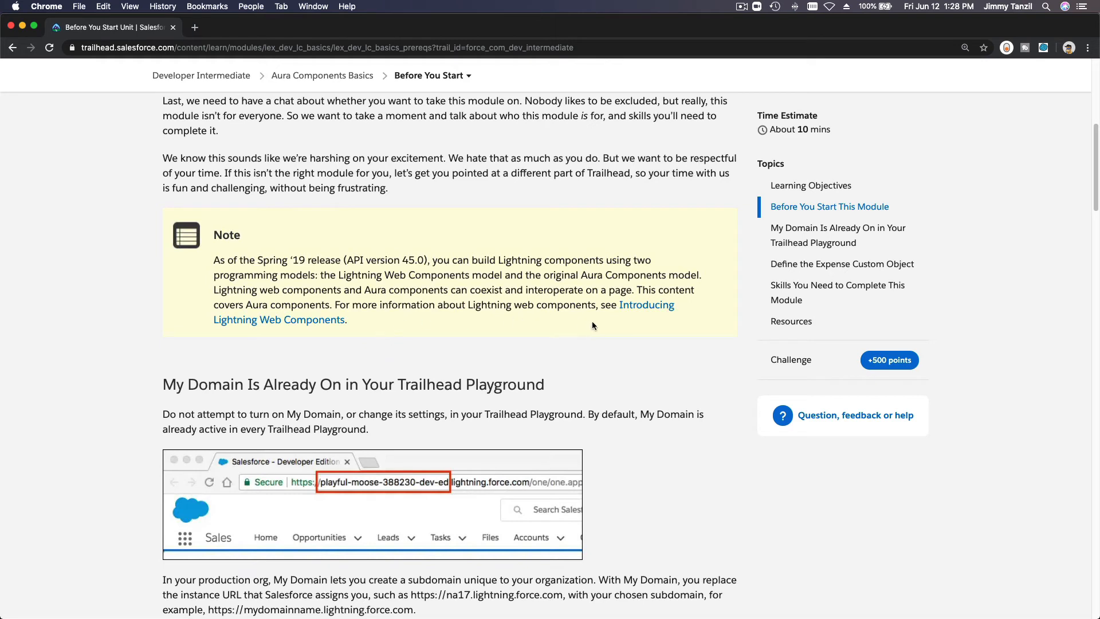
pyautogui.moveTo(644, 305)
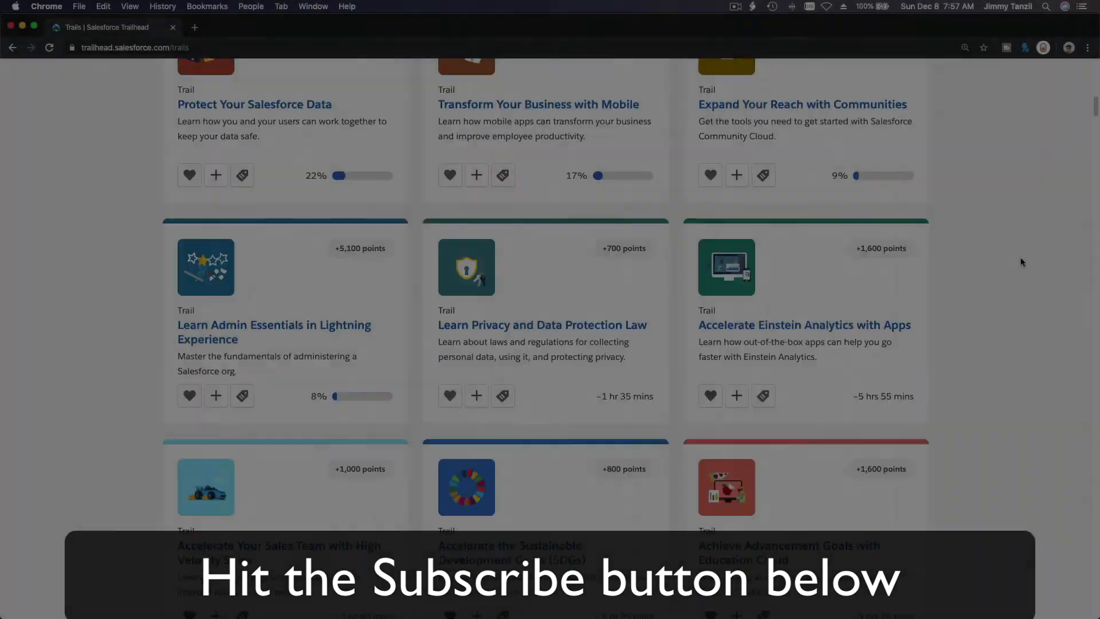
pyautogui.scroll(-3)
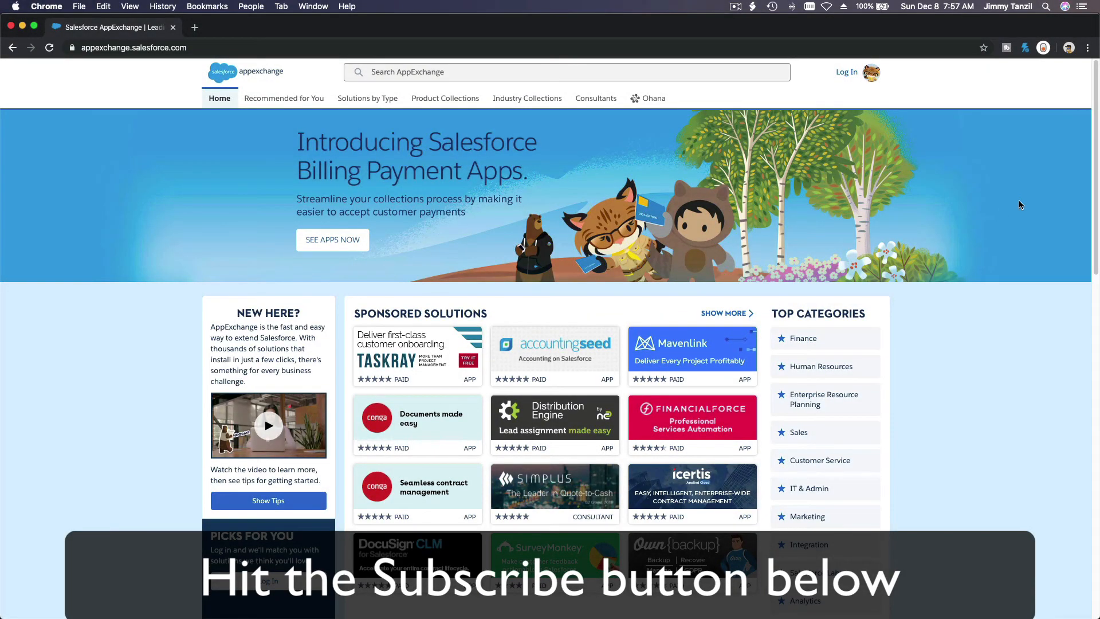
pyautogui.scroll(-3)
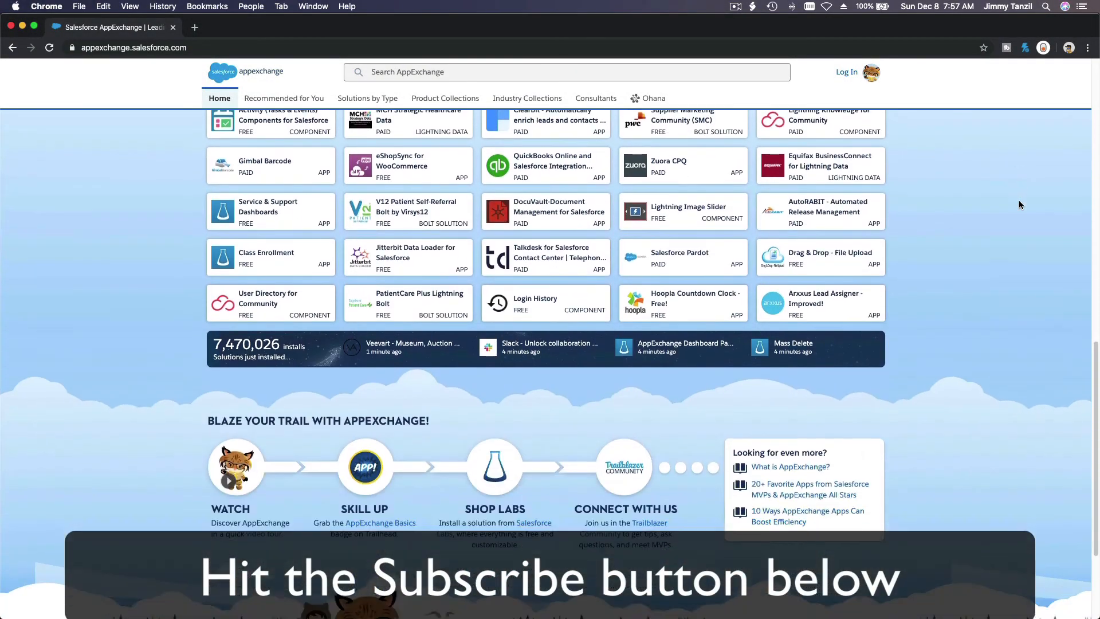
pyautogui.scroll(-3)
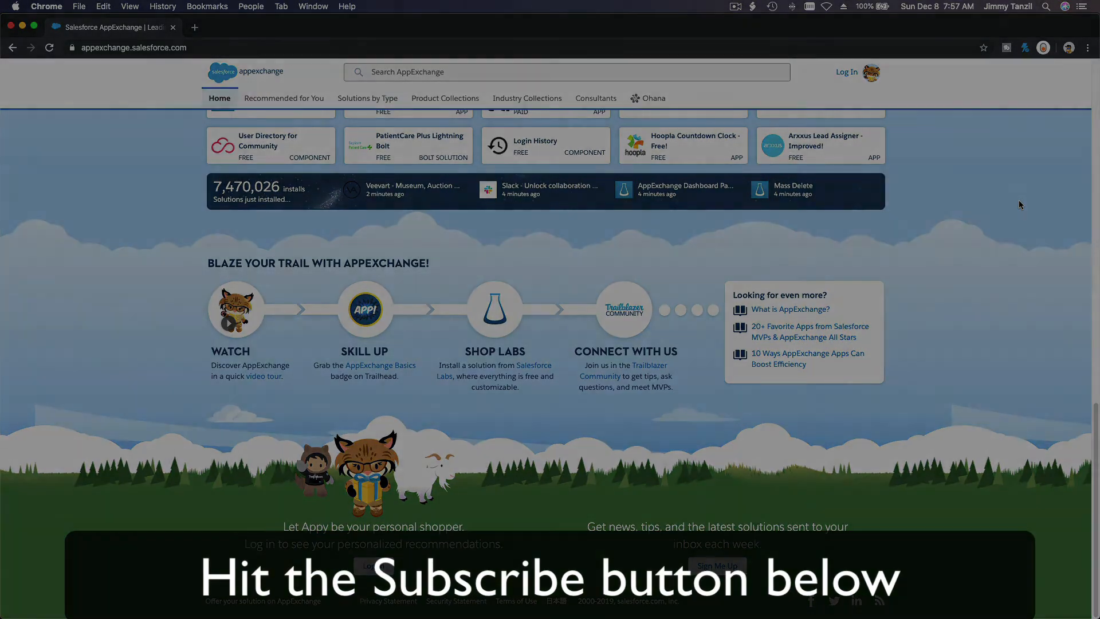